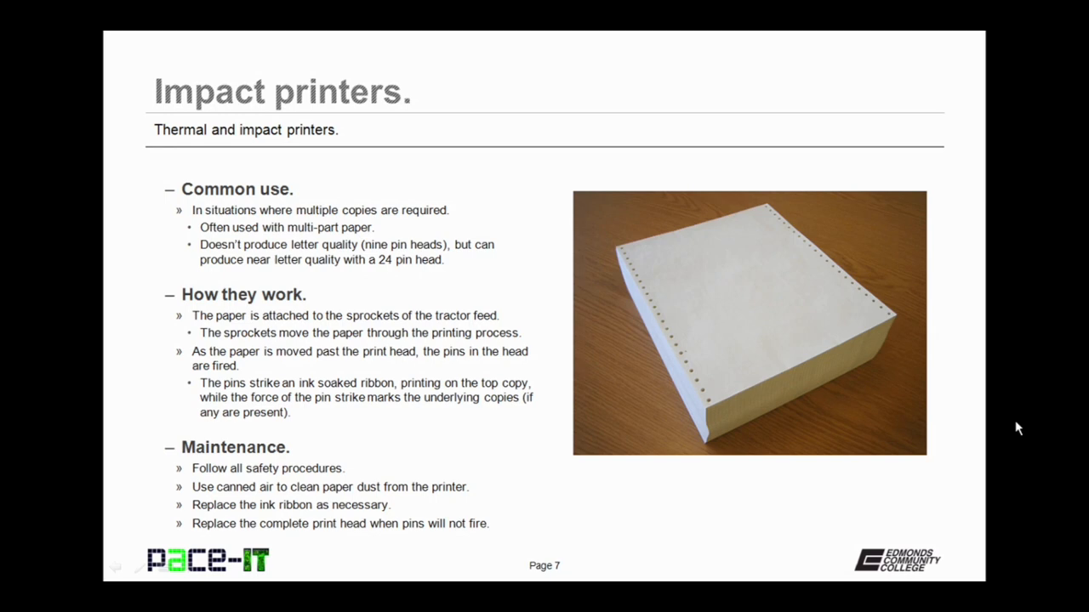
# Advance the slideshow from Impact printers to the 'What was covered' summary slide
pyautogui.press('Right')
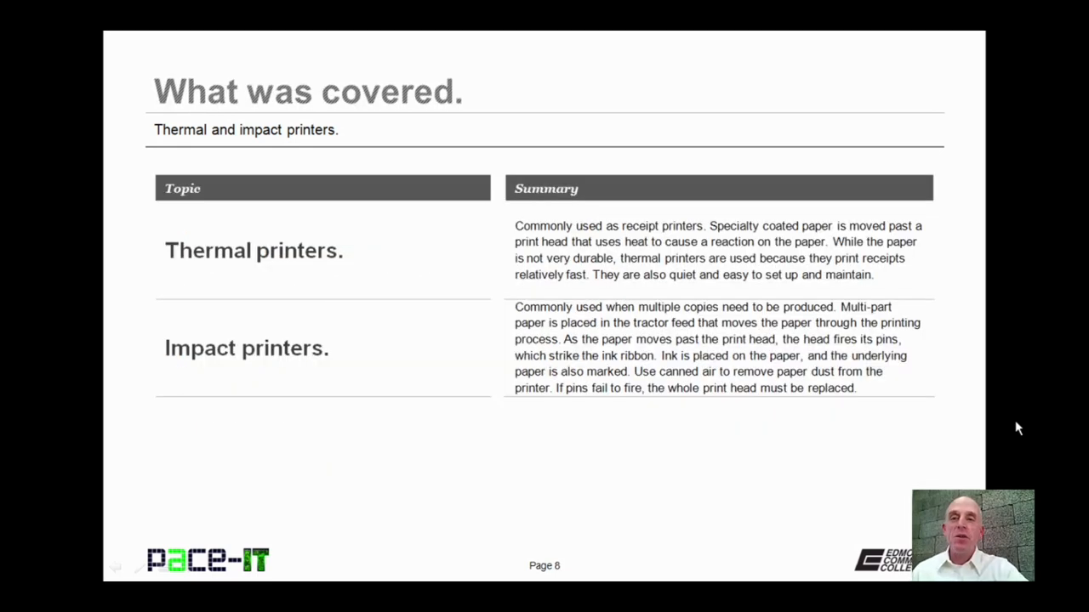